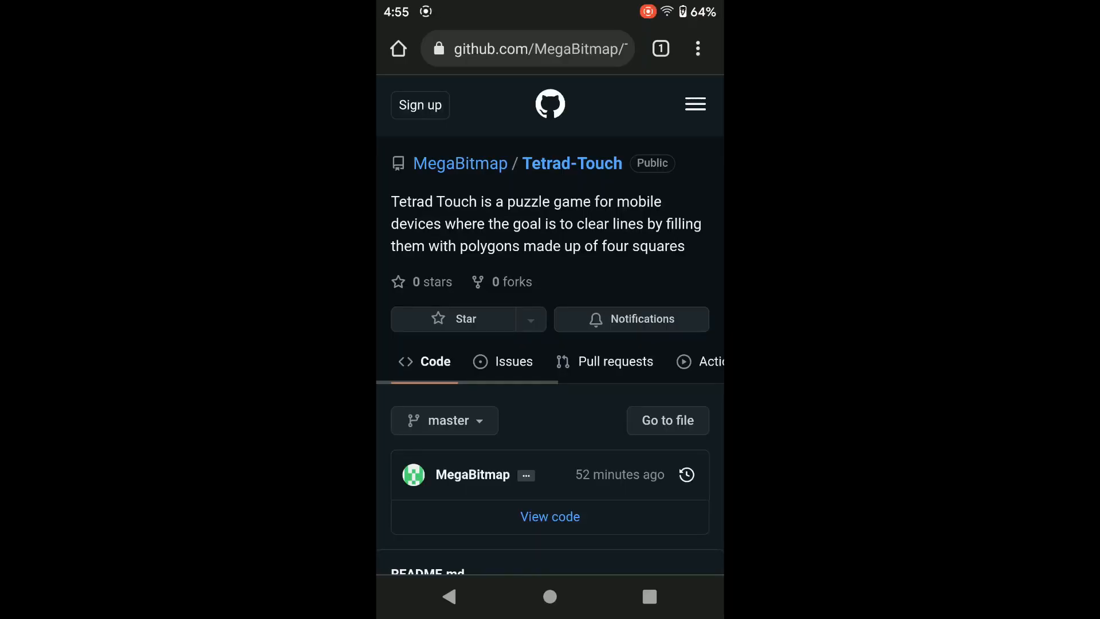
Step: View the MegaBitmap/Tetrad-Touch repository's Code page on GitHub
{"action": "left_click", "coordinate": [522, 329]}
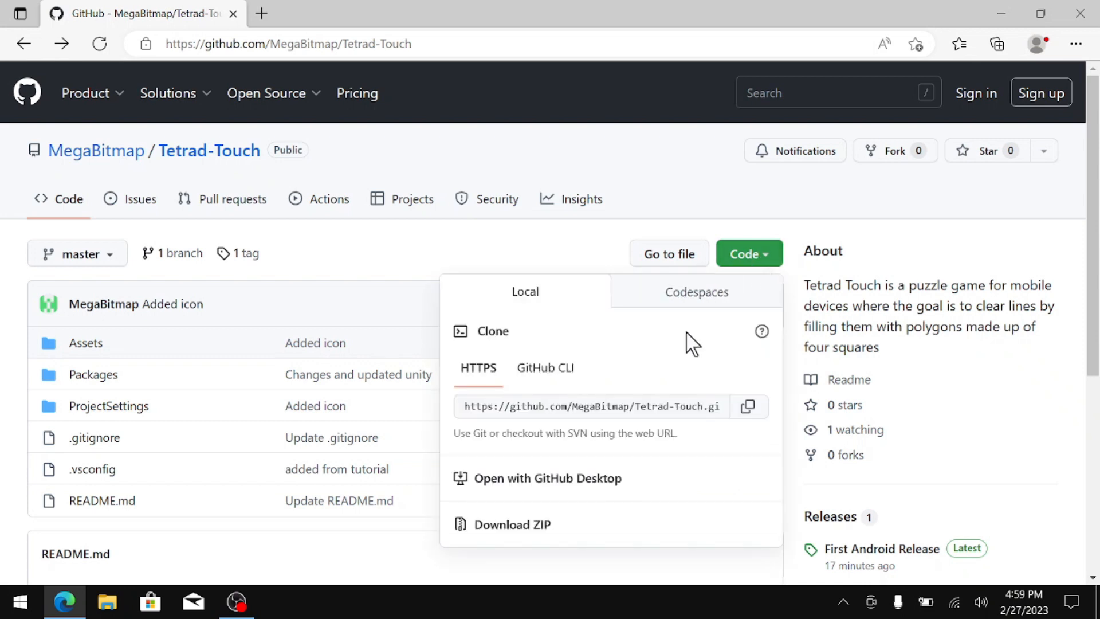
Step: Download the Tetrad-Touch repository as a ZIP from the green Code menu
{"action": "left_click", "coordinate": [322, 602]}
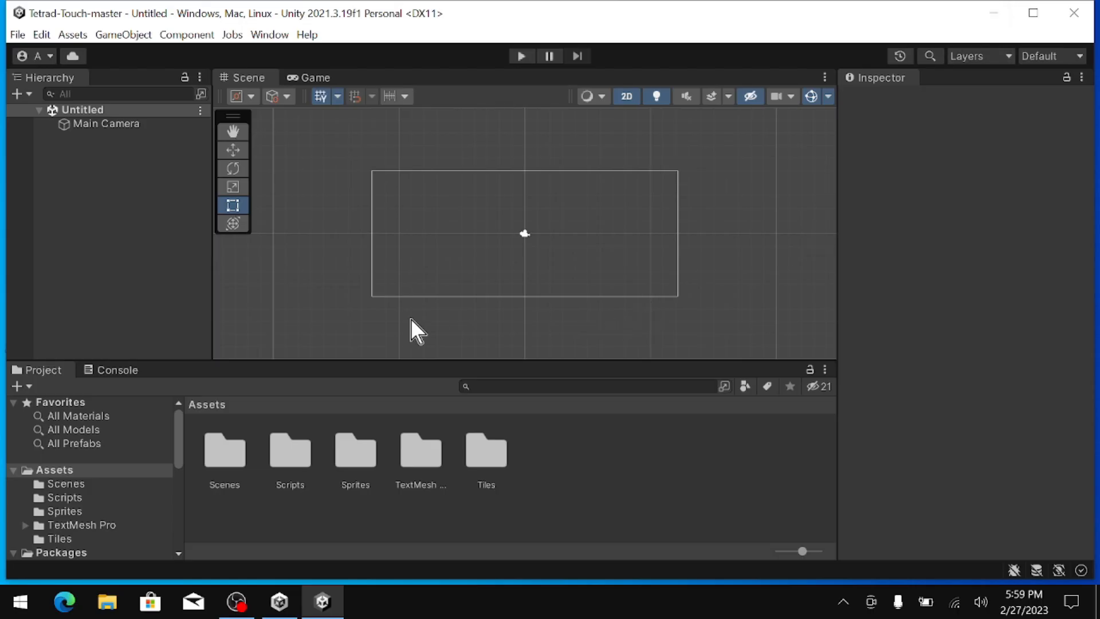